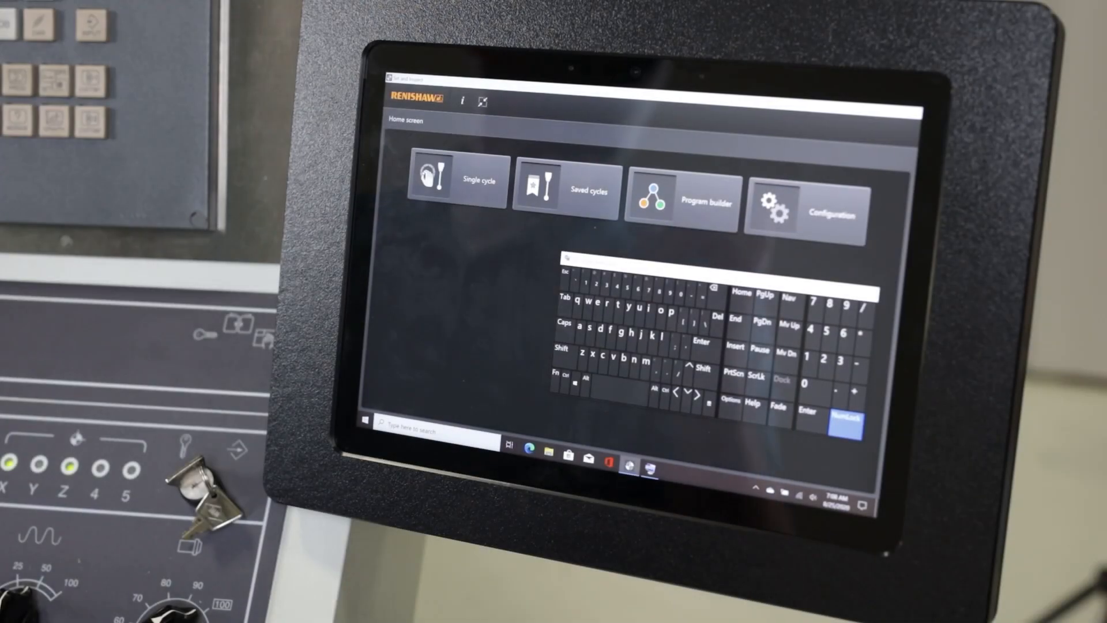
- Go from Home to Single cycle, Spindle probe, then the Measurement cycles list
left_click(440, 183)
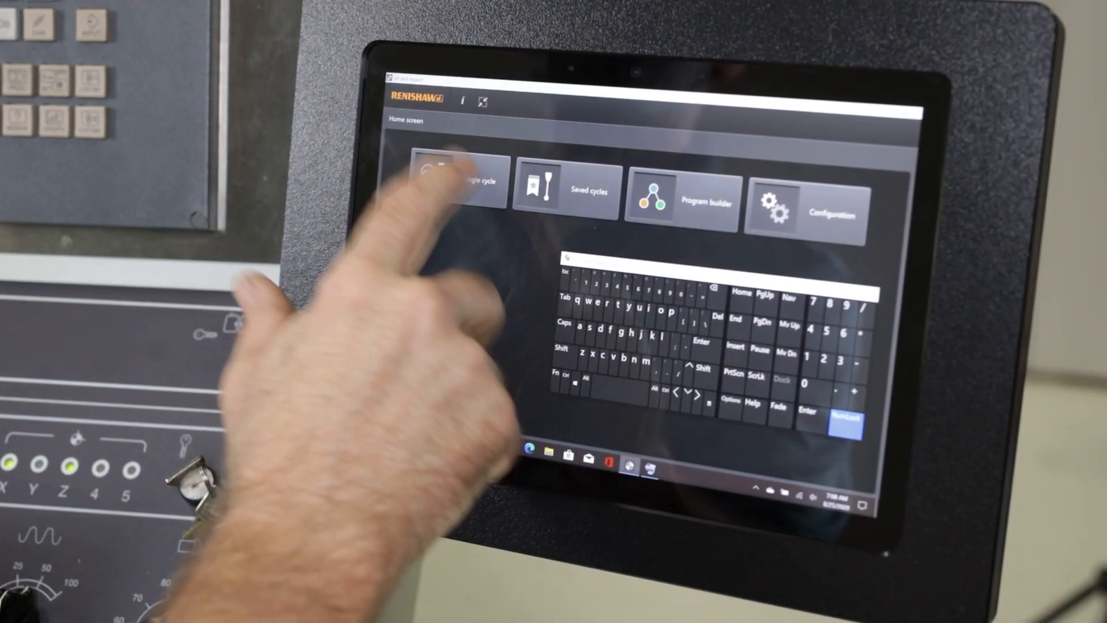
left_click(457, 179)
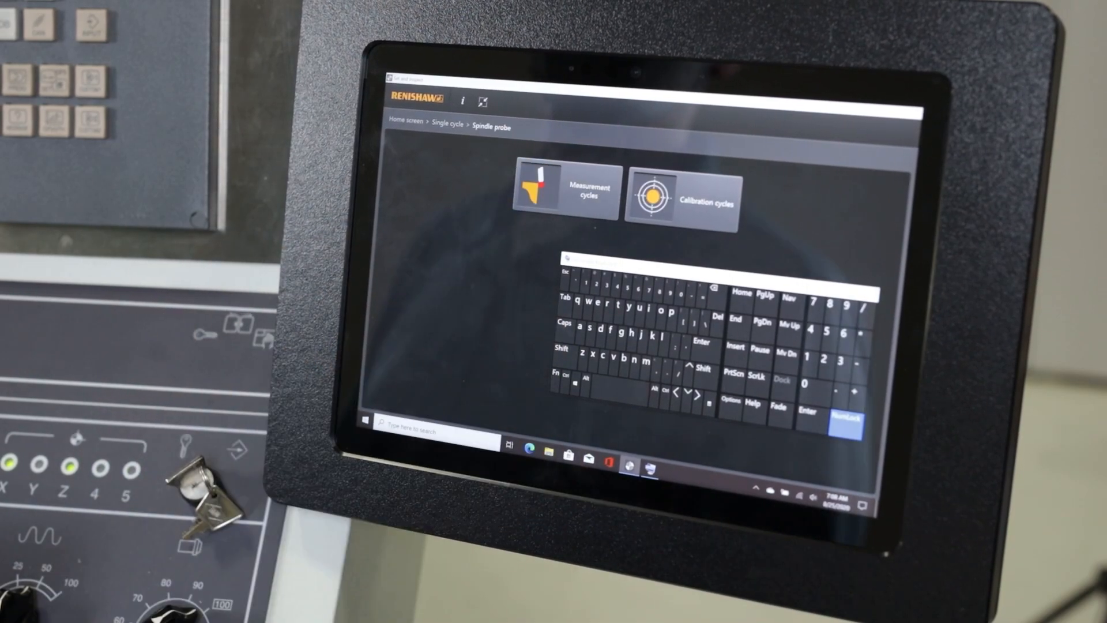
left_click(562, 190)
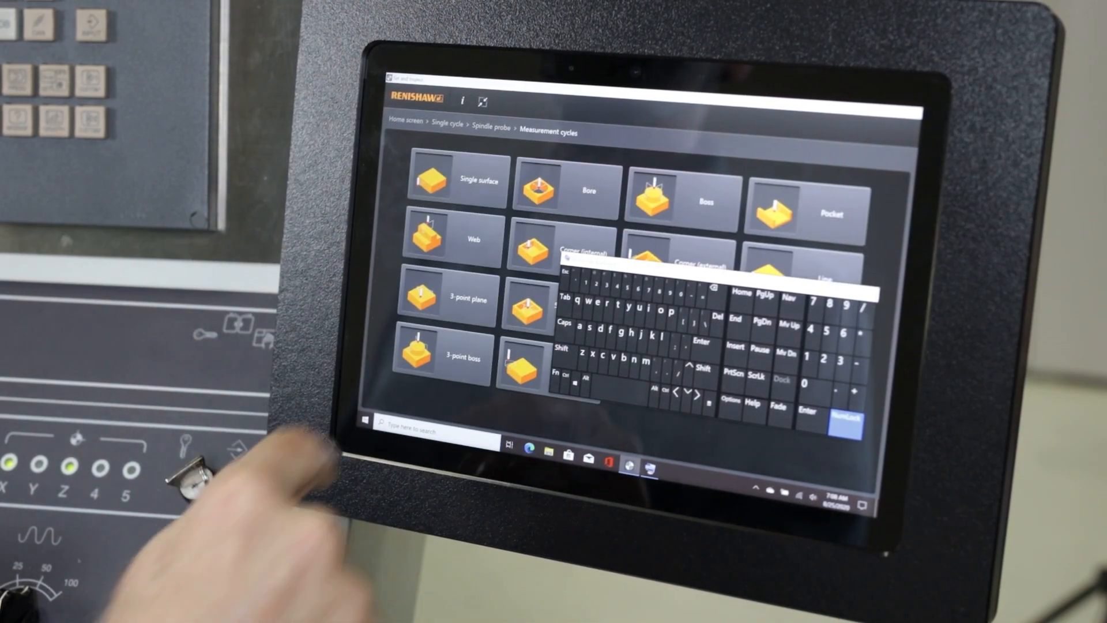